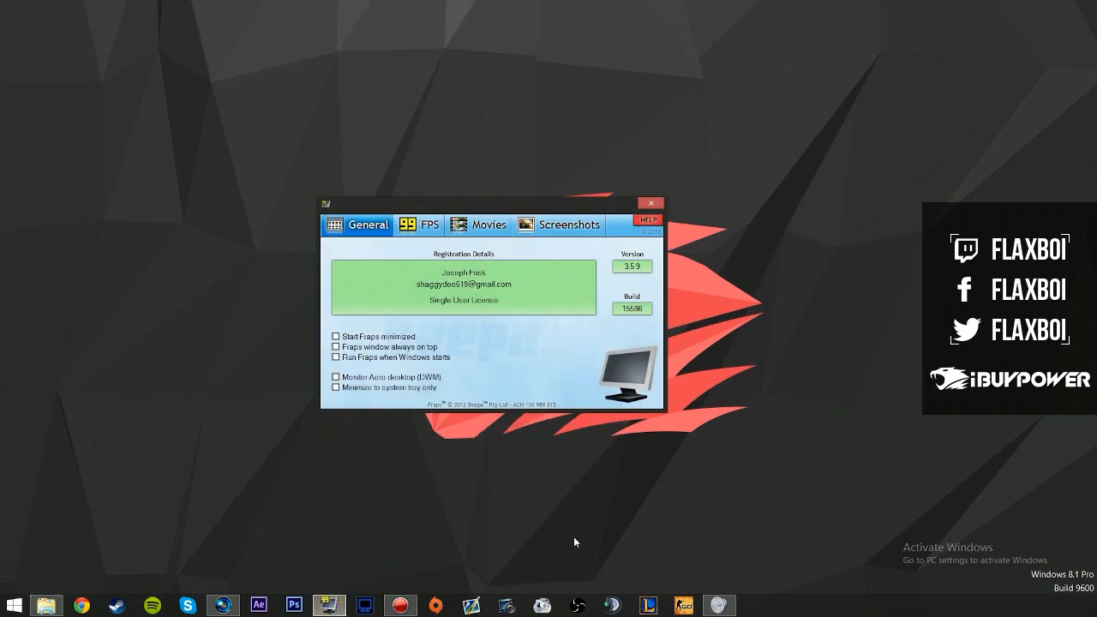
- Show the Fraps Movies settings with custom FPS, full-size capture and sound recording
{"action": "left_click", "coordinate": [418, 225]}
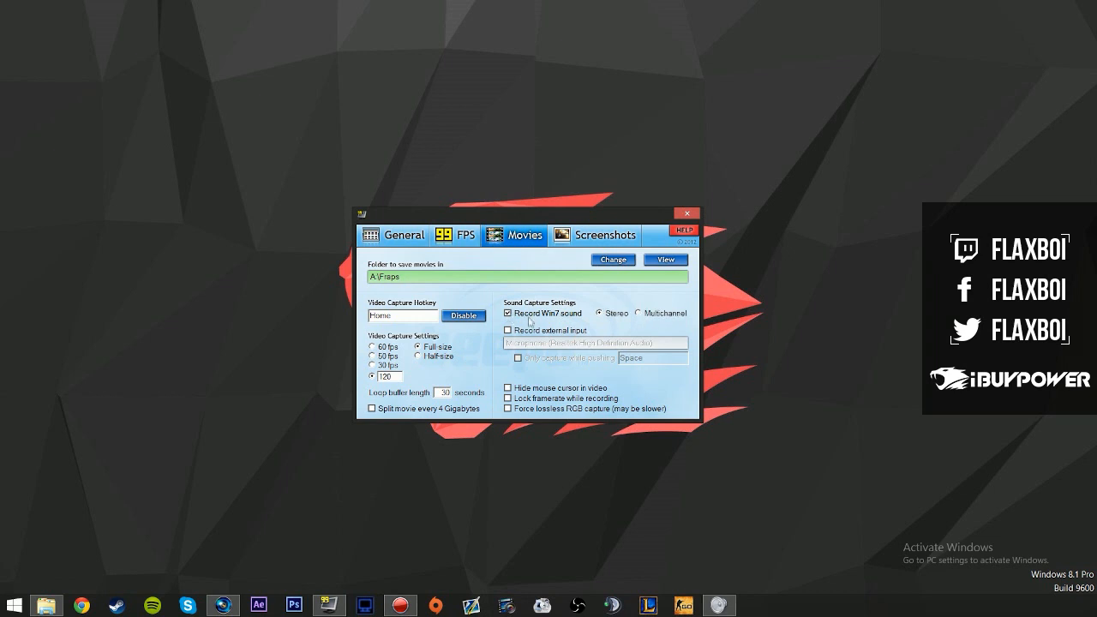
{"action": "mouse_move", "coordinate": [656, 320]}
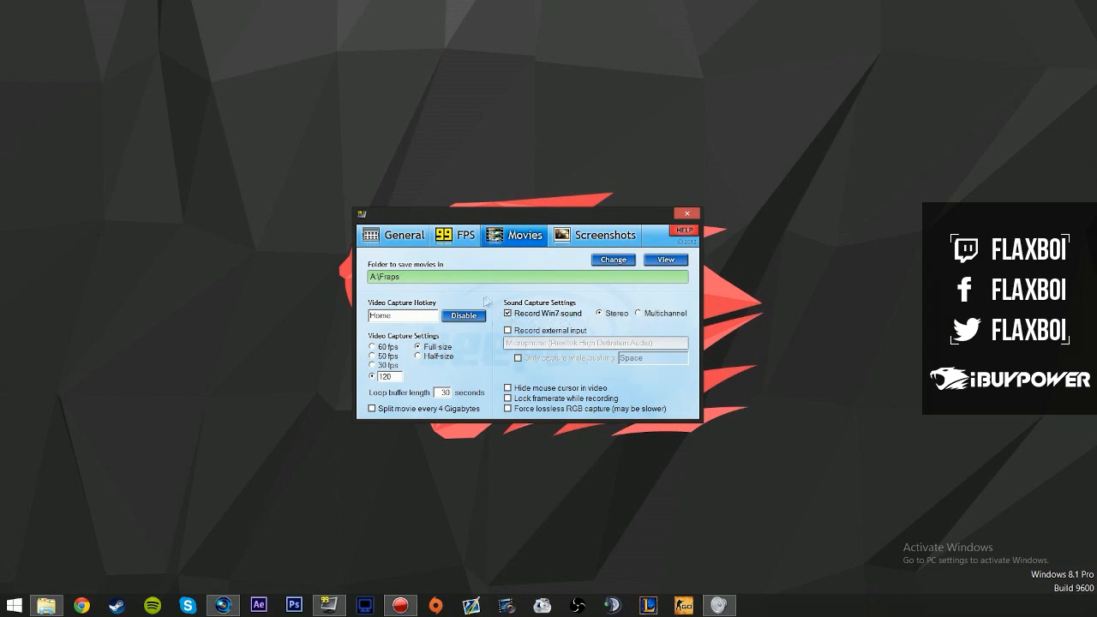
{"action": "mouse_move", "coordinate": [500, 366]}
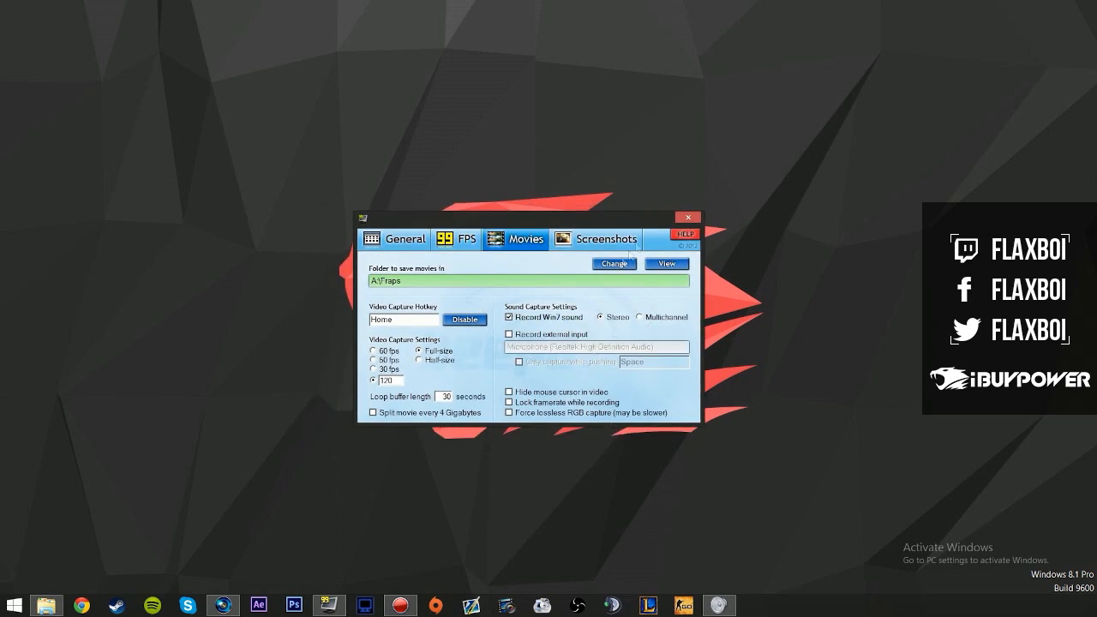
- Close Fraps, launch CS:GO, dismiss the VAC notice and start the demo
{"action": "left_click", "coordinate": [689, 215]}
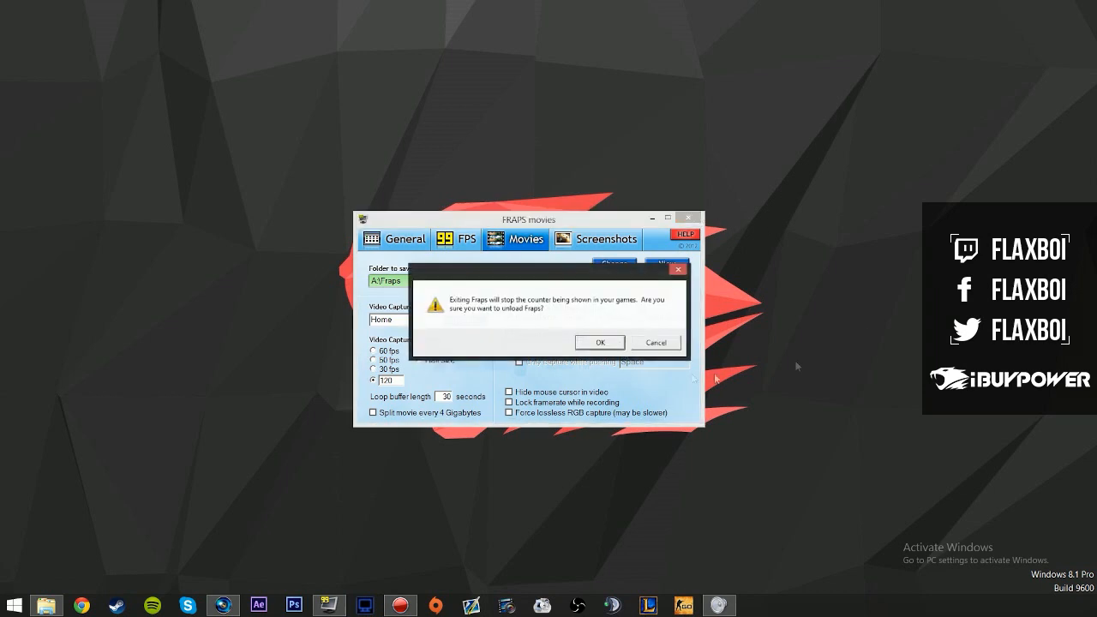
{"action": "left_click", "coordinate": [600, 343]}
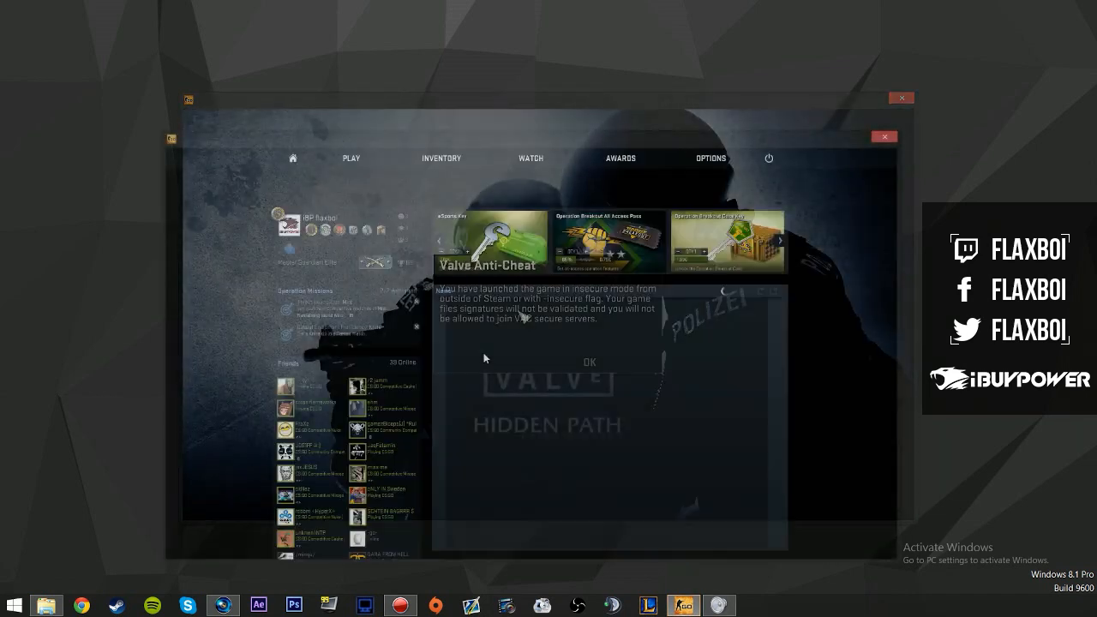
{"action": "left_click", "coordinate": [589, 361]}
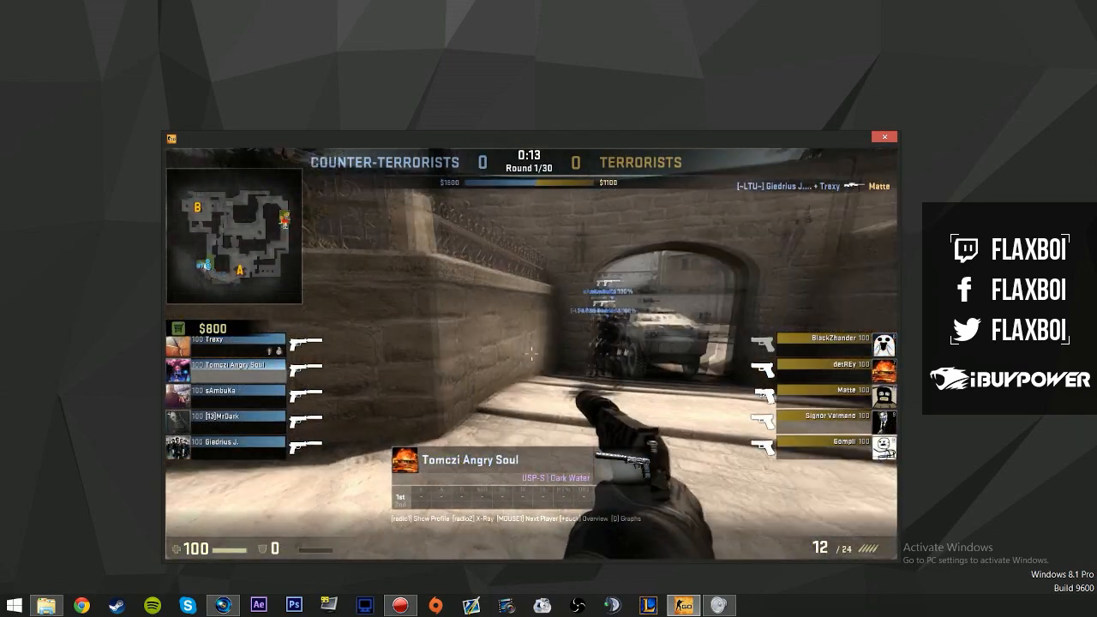
- Run host_timescale in the console and bring up the demo playback controls (Shift+F2)
{"action": "key", "text": "g"}
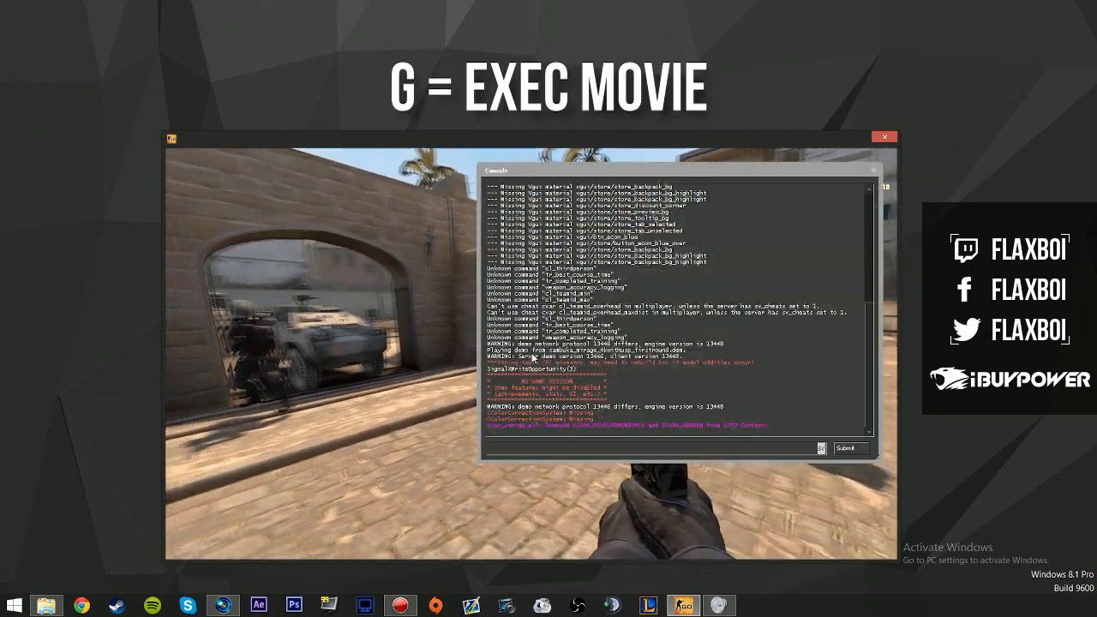
{"action": "type", "text": "host_timescale"}
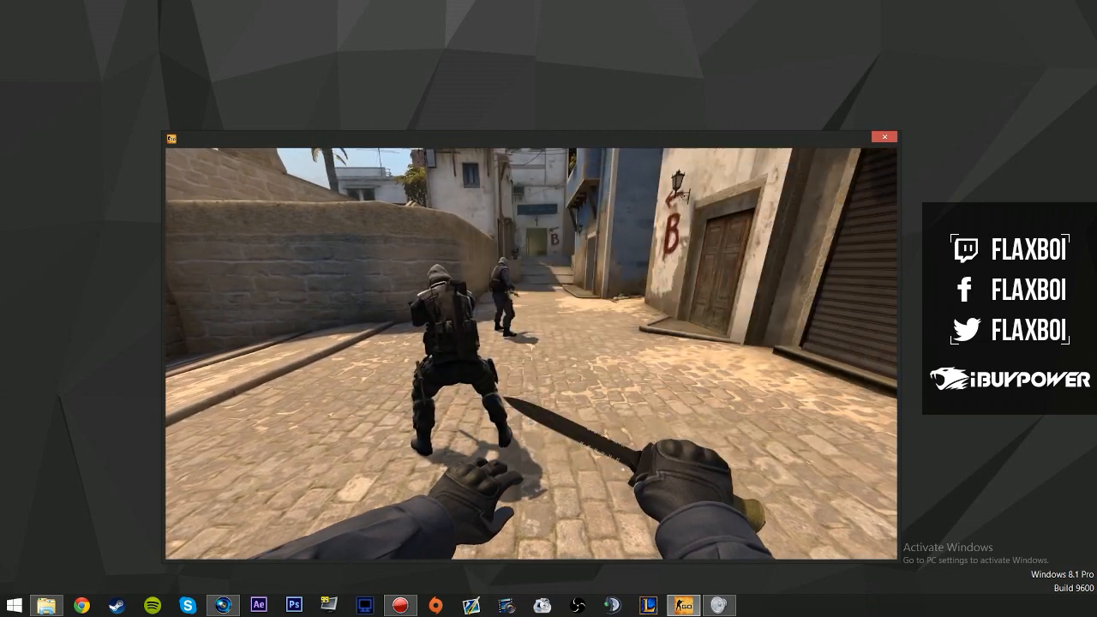
{"action": "key", "text": "f"}
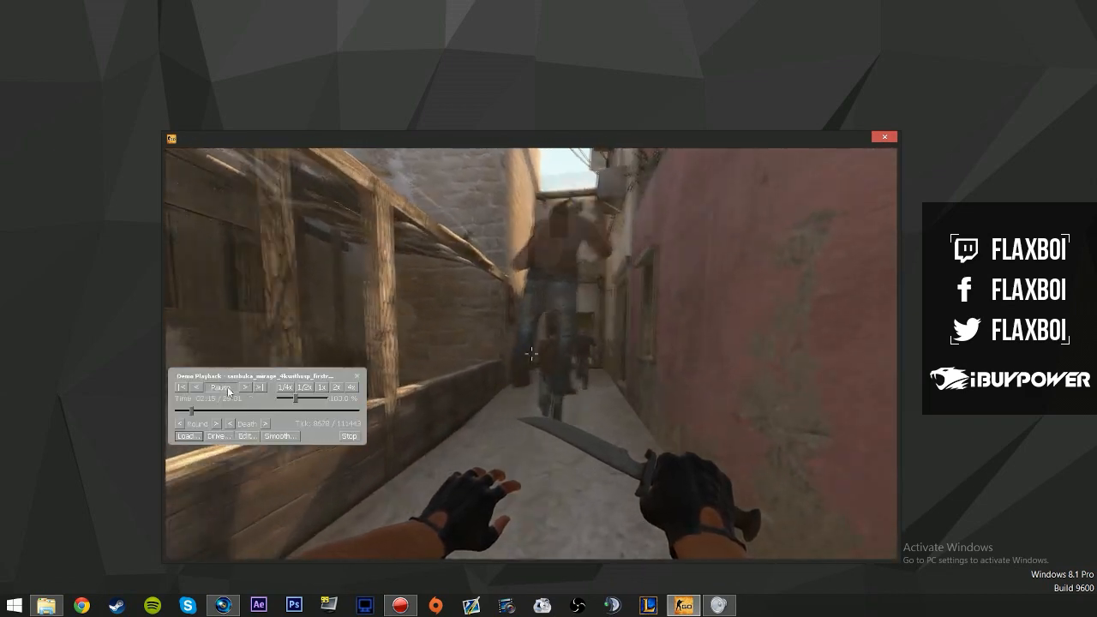
- Play the demo through from the playback panel, then close the game
{"action": "left_click", "coordinate": [220, 388]}
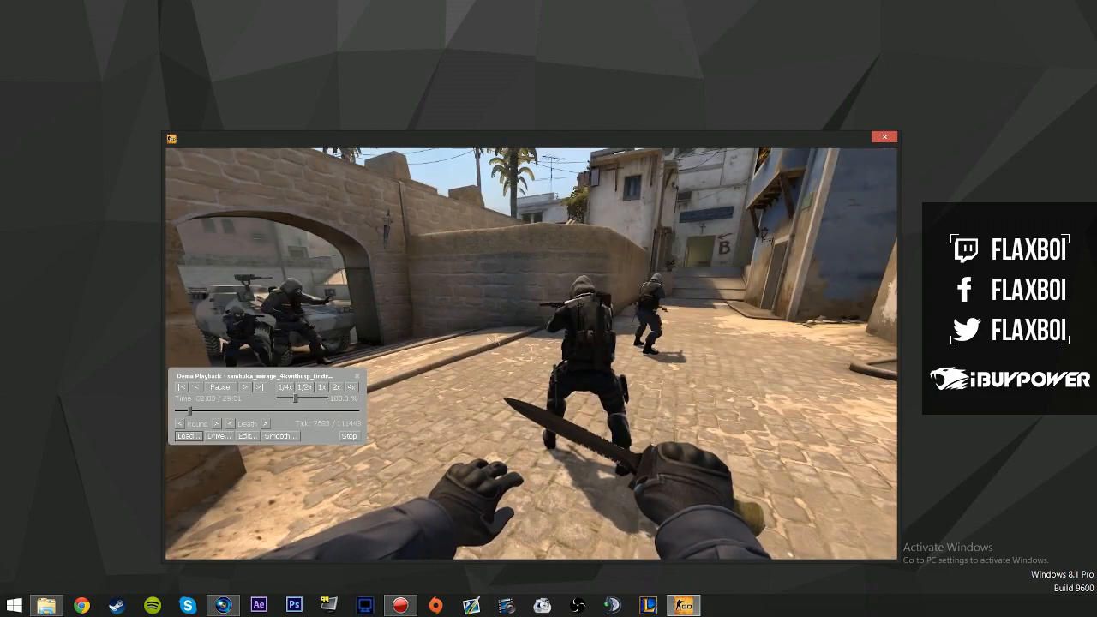
{"action": "left_click", "coordinate": [884, 137]}
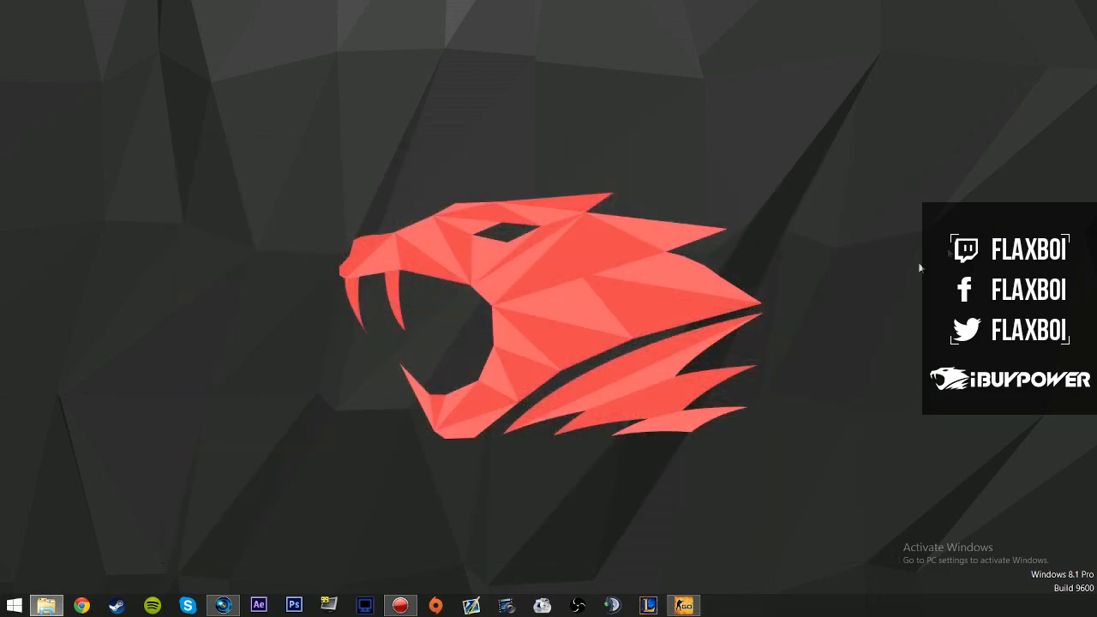
{"action": "mouse_move", "coordinate": [737, 288]}
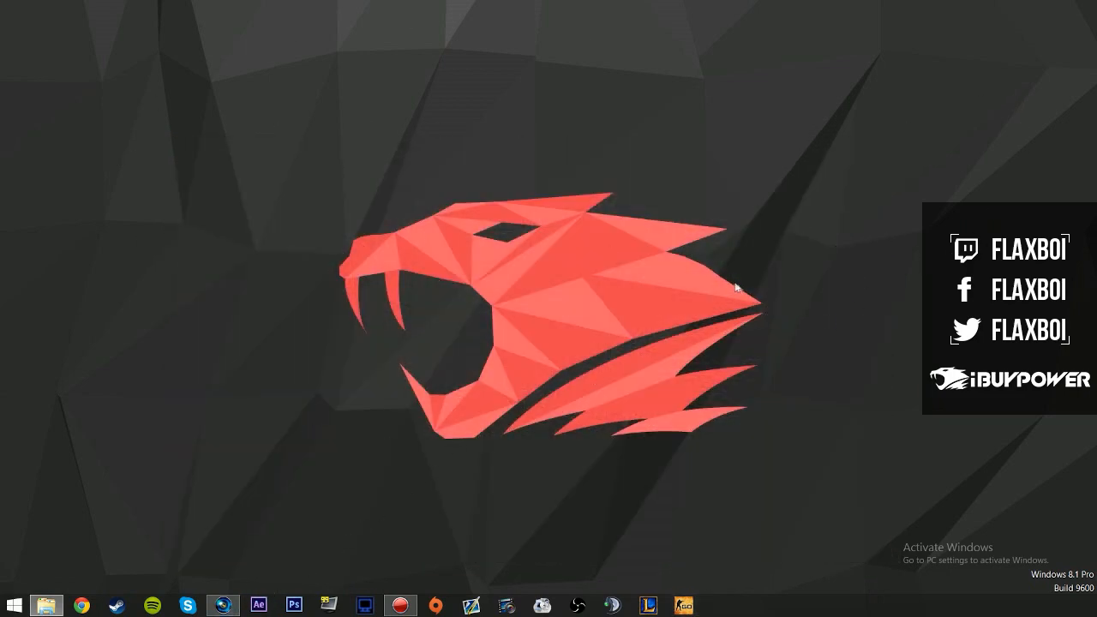
{"action": "mouse_move", "coordinate": [747, 293]}
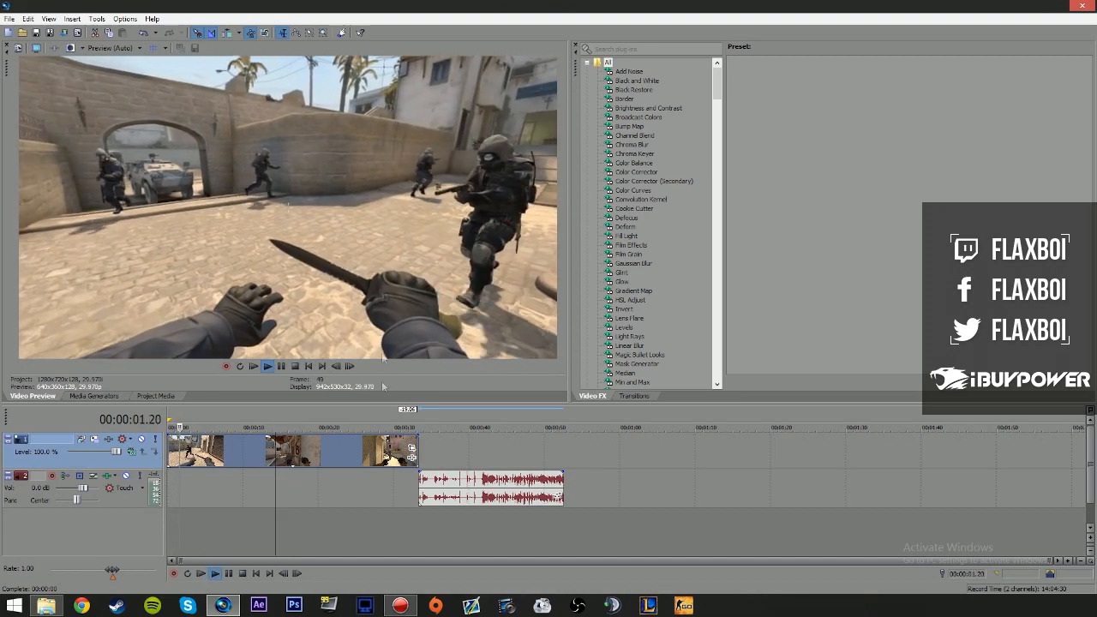
- Play the Fraps clips and game audio on the Vegas timeline in the preview
{"action": "left_click", "coordinate": [216, 574]}
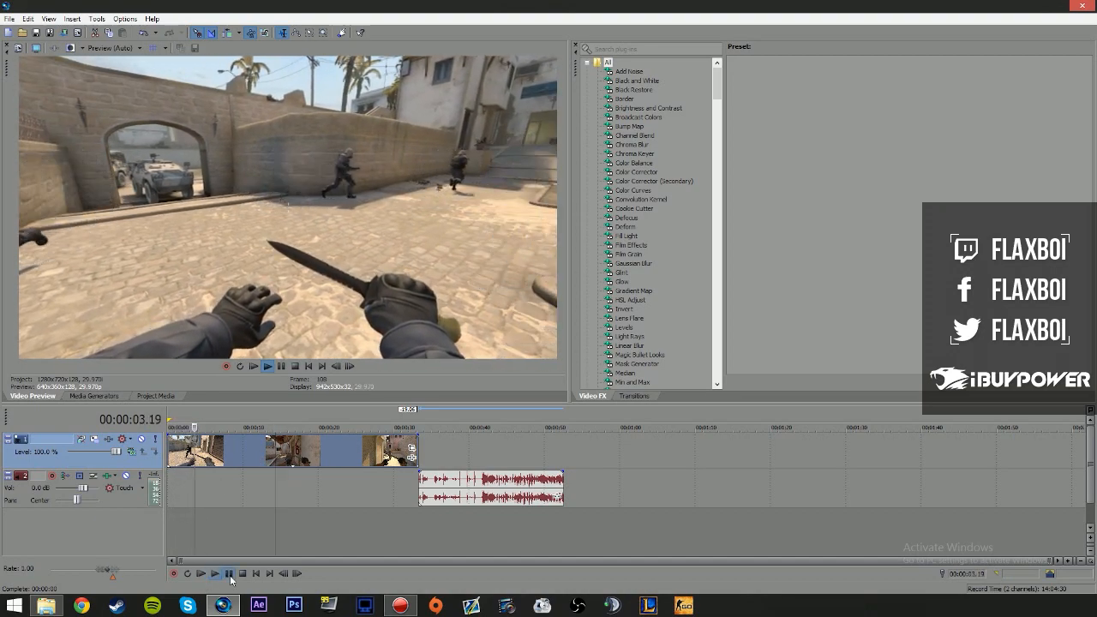
- Change the video event's playback rate in its Properties and preview the result
{"action": "right_click", "coordinate": [291, 454]}
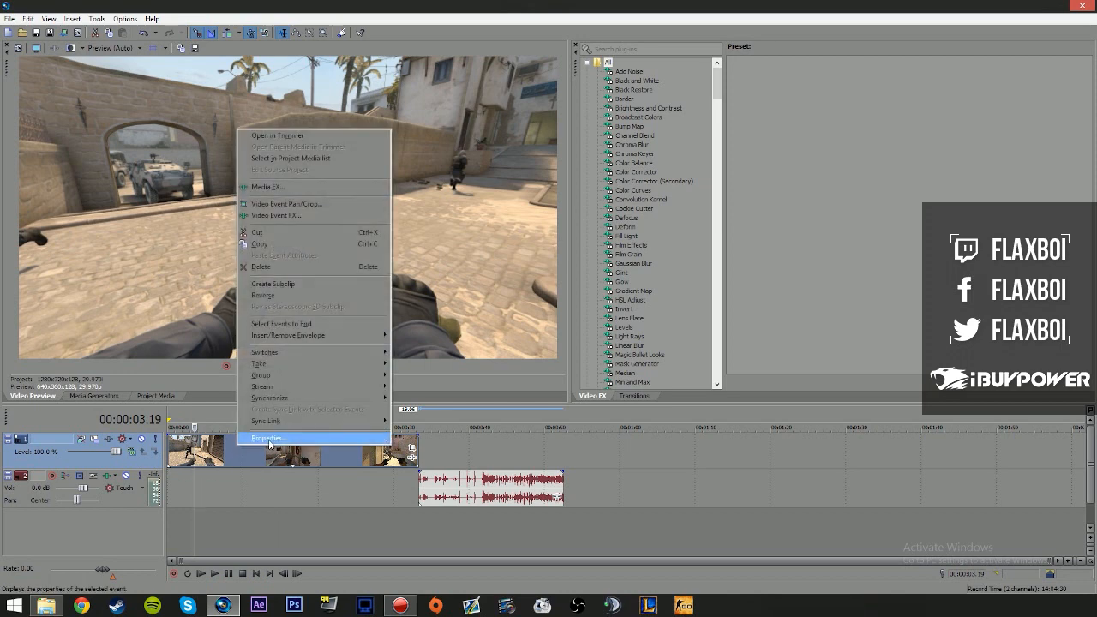
{"action": "left_click", "coordinate": [267, 439]}
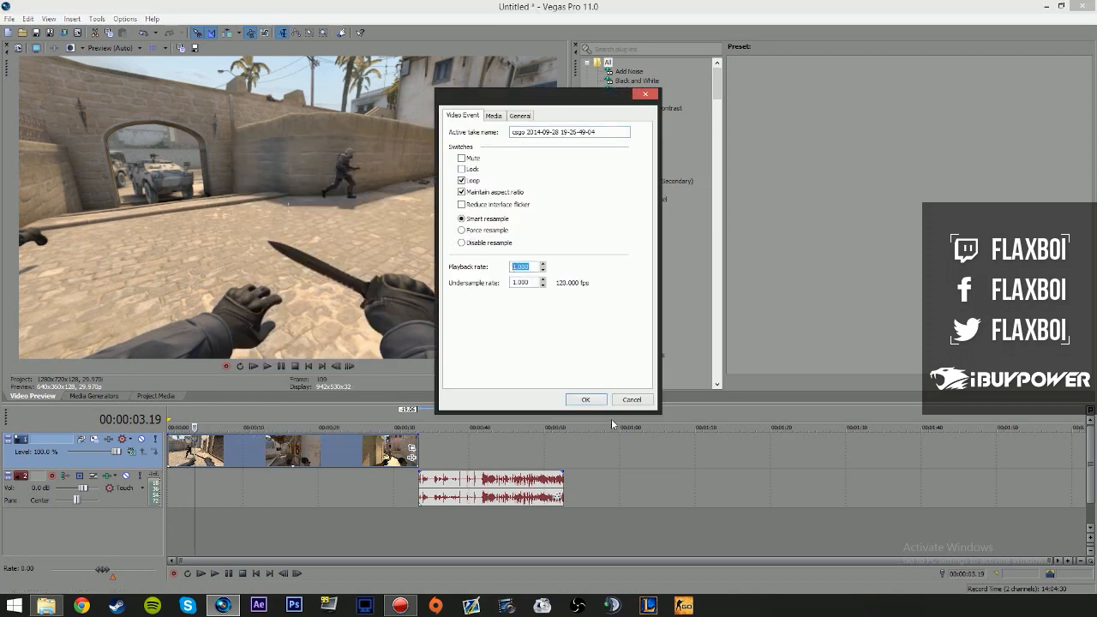
{"action": "left_click", "coordinate": [586, 399]}
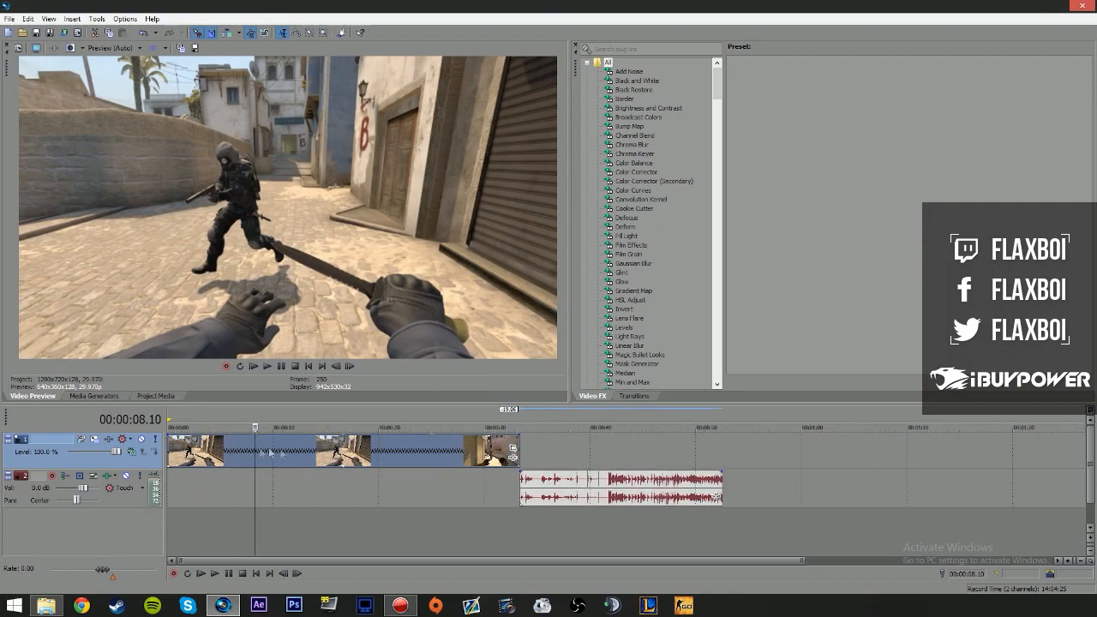
{"action": "left_click", "coordinate": [214, 576]}
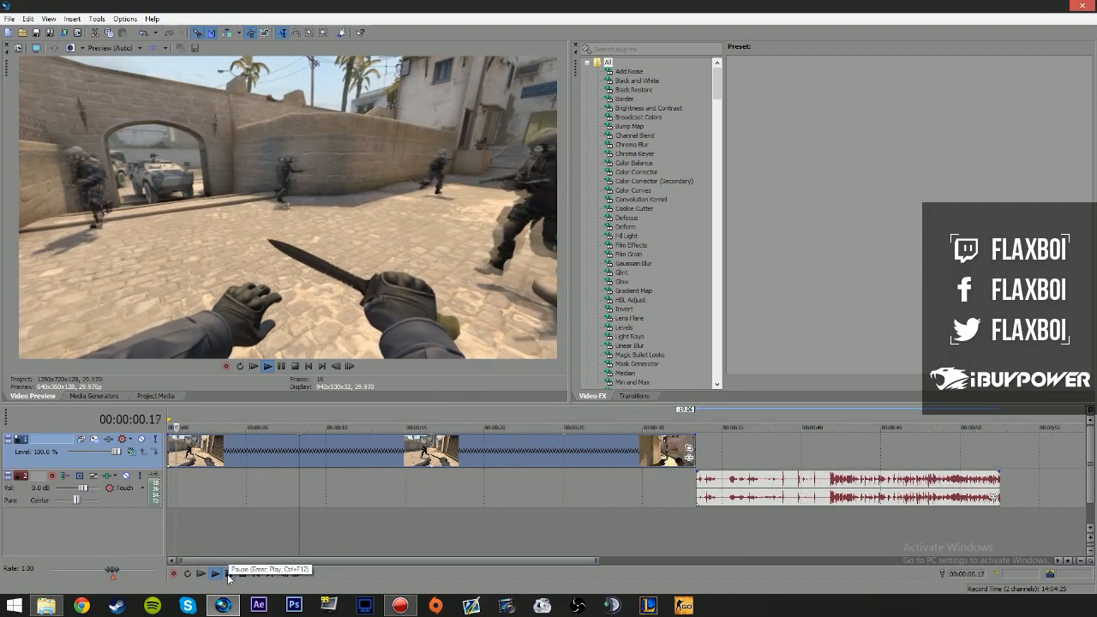
{"action": "left_click", "coordinate": [216, 574]}
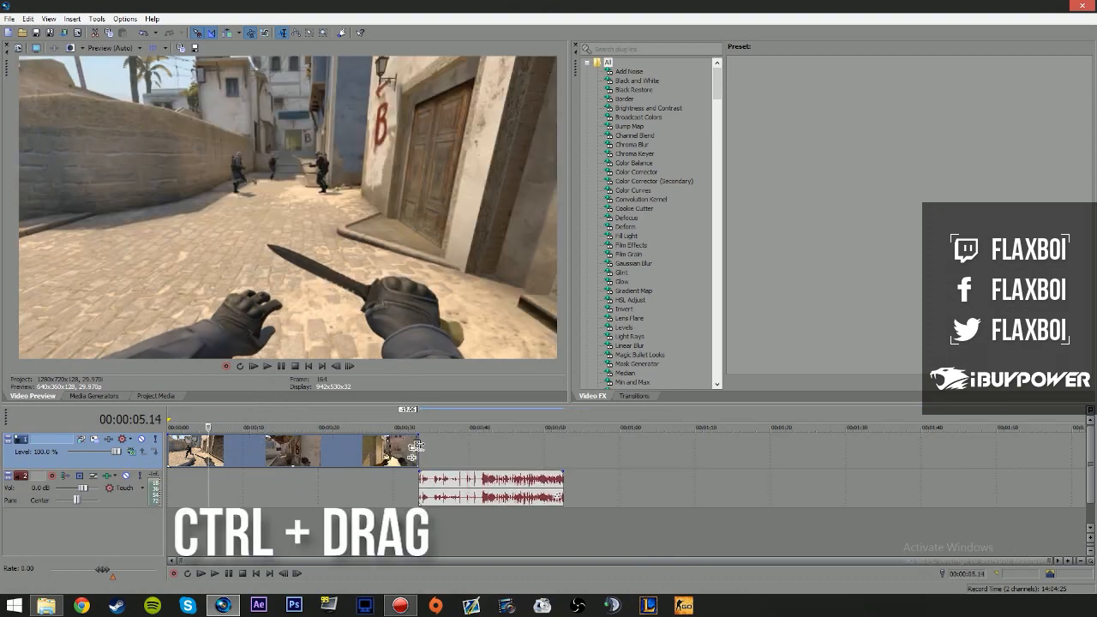
- Ctrl-stretch the video event to real speed, place the game audio beneath it and play in sync
{"action": "left_click_drag", "start_coordinate": [415, 449], "coordinate": [214, 449]}
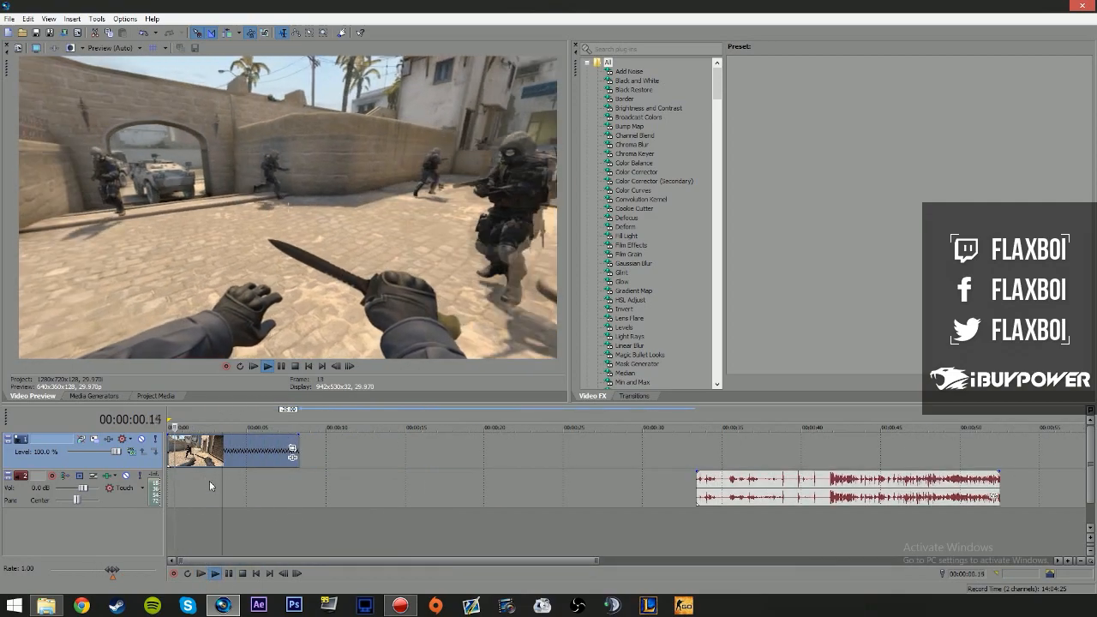
{"action": "left_click", "coordinate": [229, 574]}
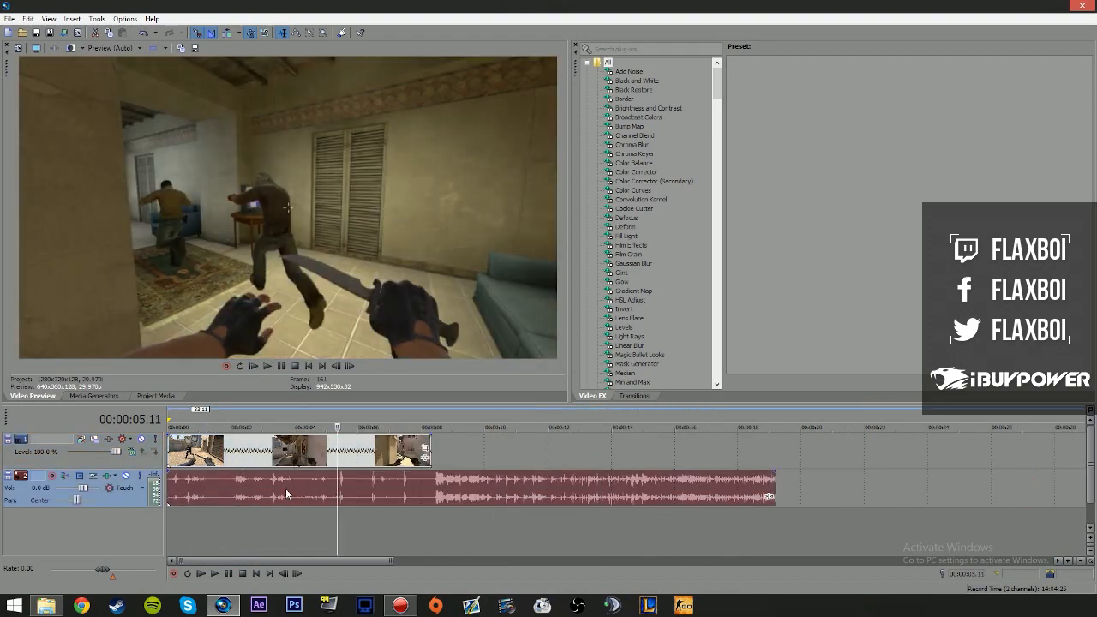
{"action": "left_click", "coordinate": [213, 574]}
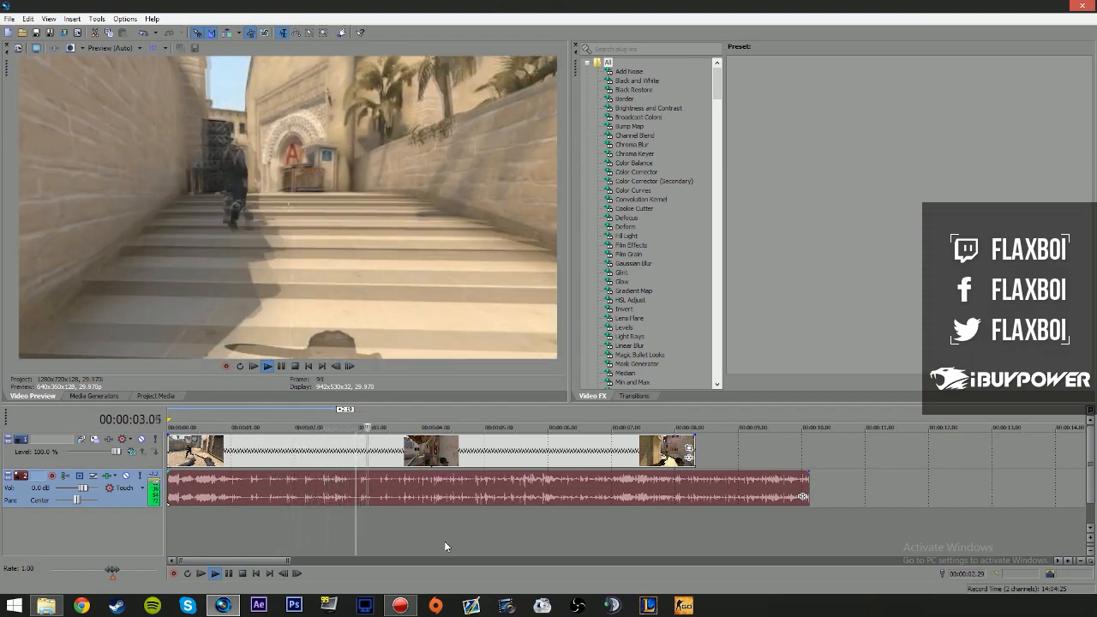
{"action": "left_click", "coordinate": [253, 367]}
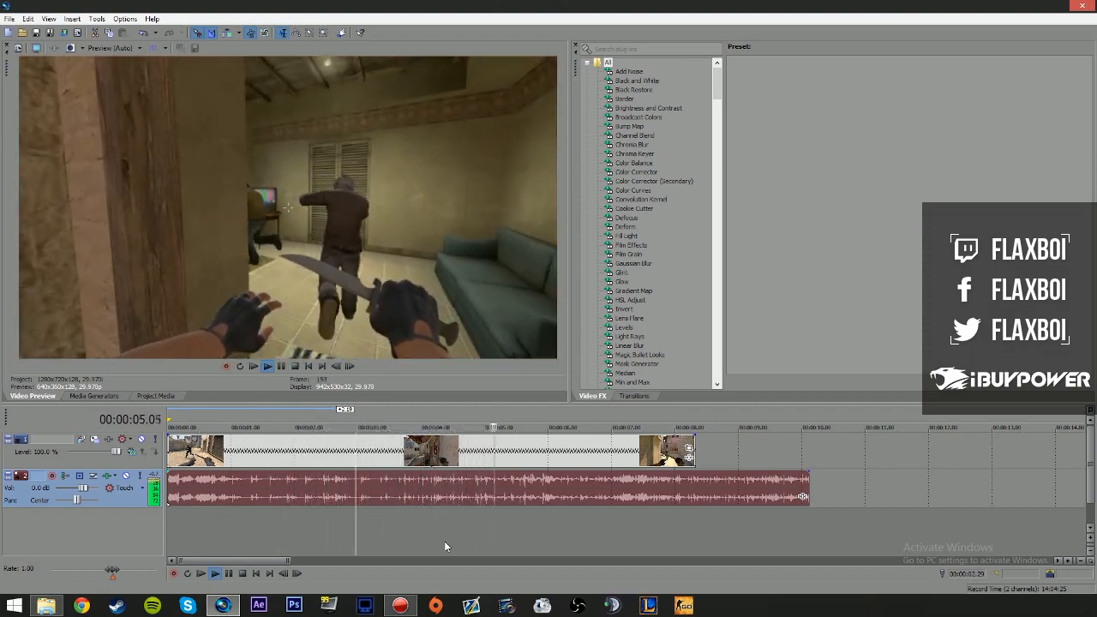